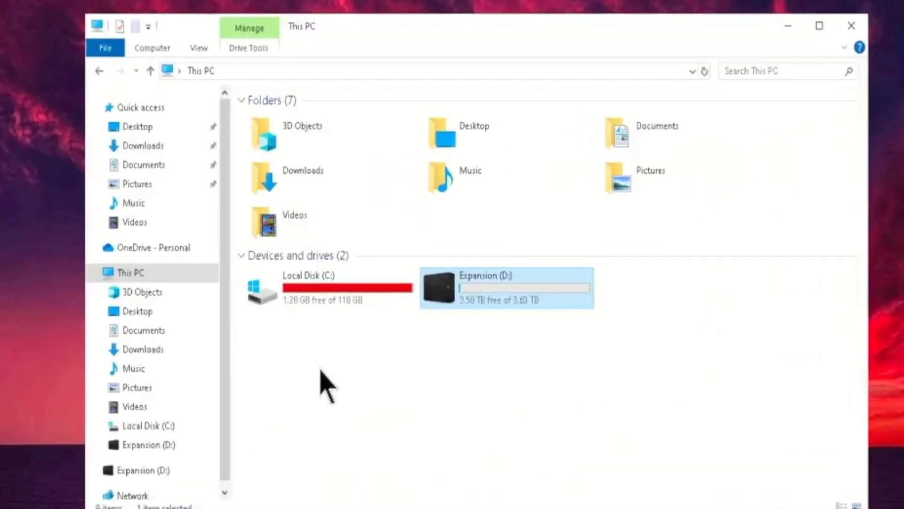
Select the Expansion (D:) drive, then reach Steam's Settings from the top-left Steam menu.
{"action": "left_click", "coordinate": [329, 288]}
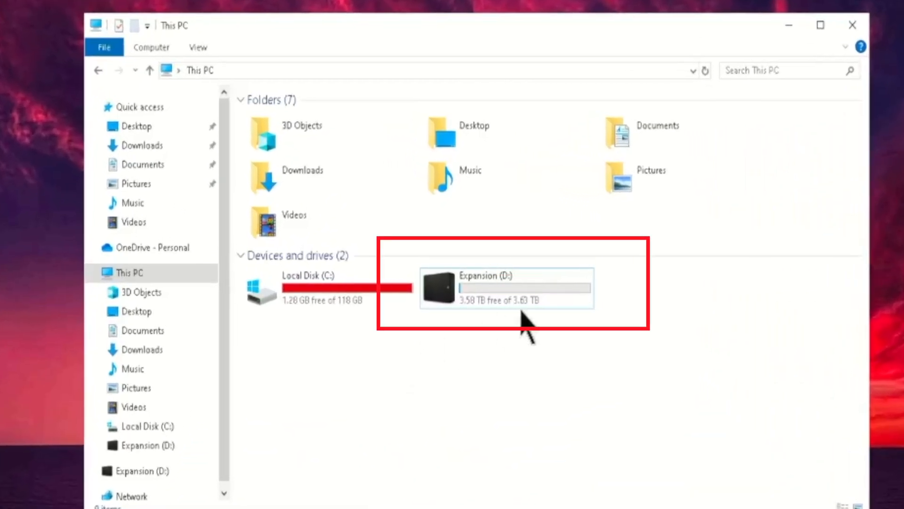
{"action": "left_click", "coordinate": [505, 288]}
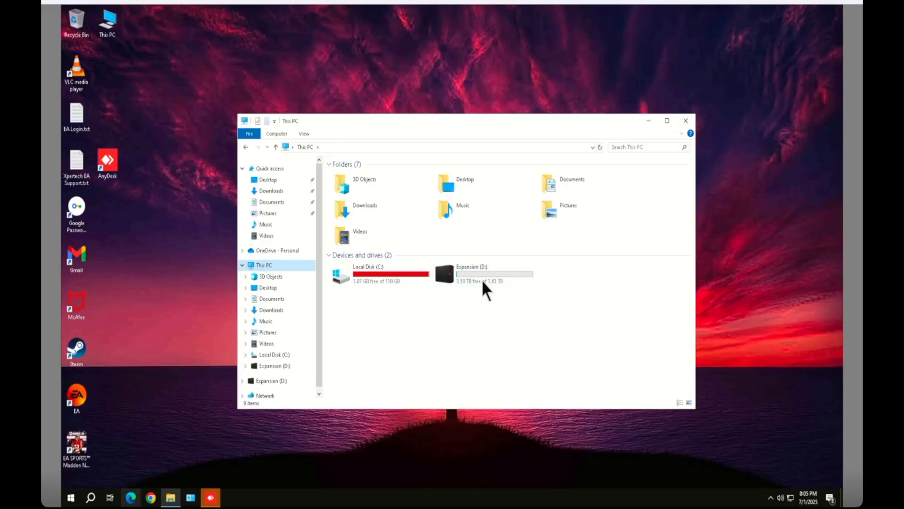
{"action": "left_click", "coordinate": [484, 274]}
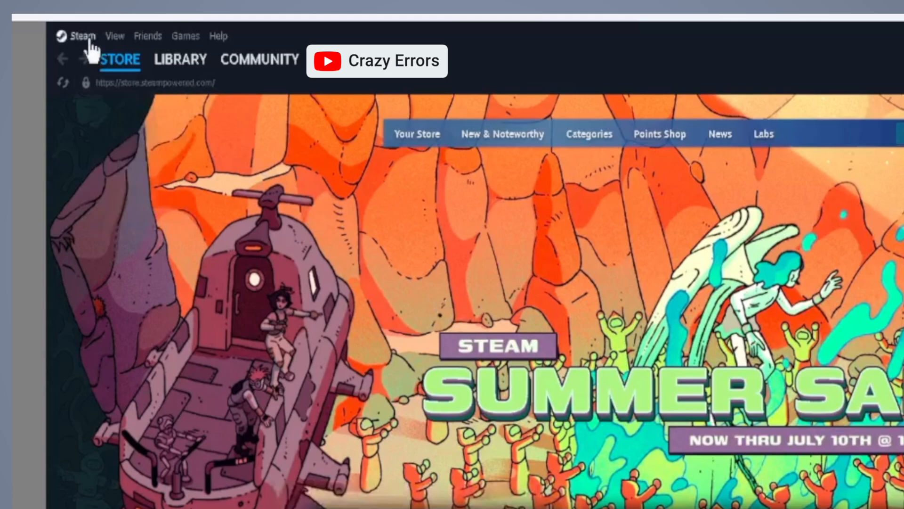
{"action": "left_click", "coordinate": [81, 35]}
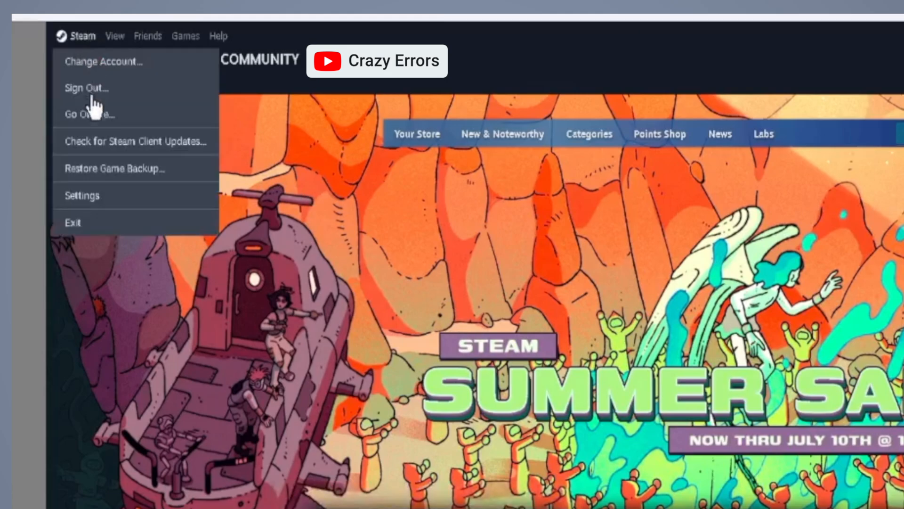
{"action": "mouse_move", "coordinate": [98, 207]}
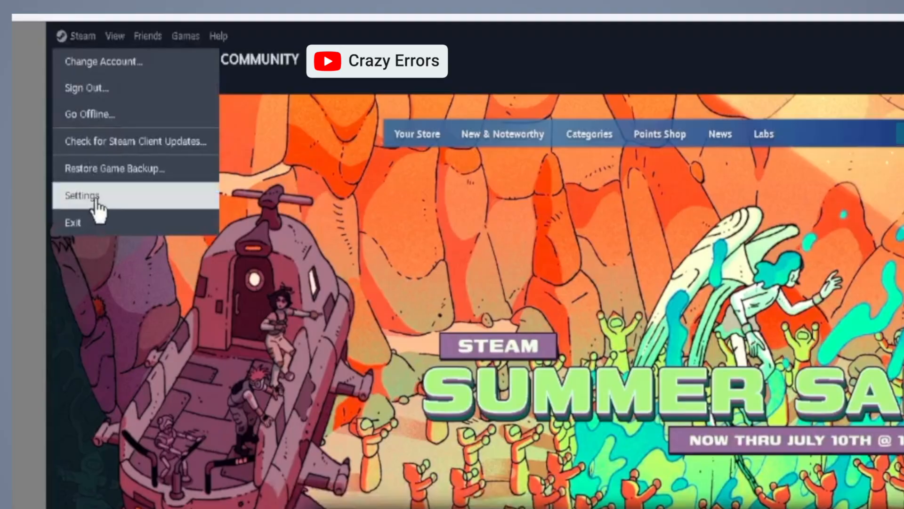
{"action": "left_click", "coordinate": [82, 195]}
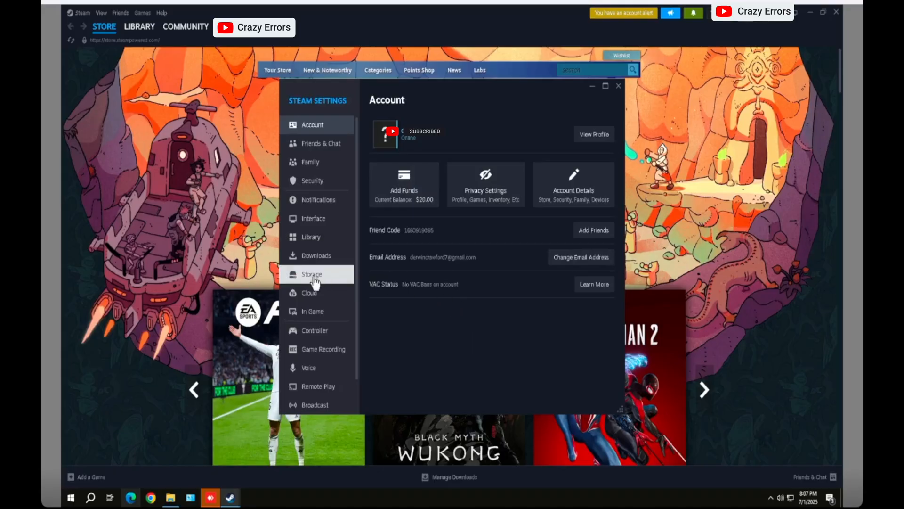
In Storage settings, add D: as a new Steam library drive via Add Drive.
{"action": "left_click", "coordinate": [312, 274]}
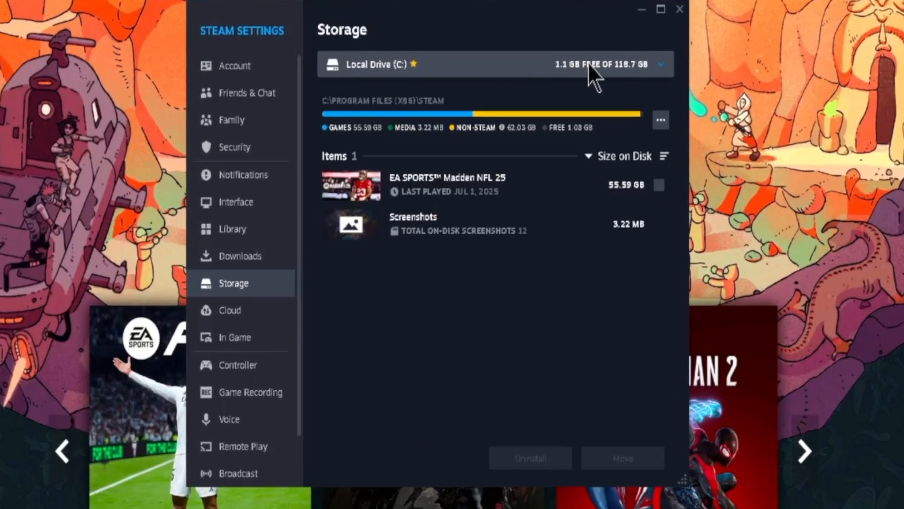
{"action": "left_click", "coordinate": [661, 64]}
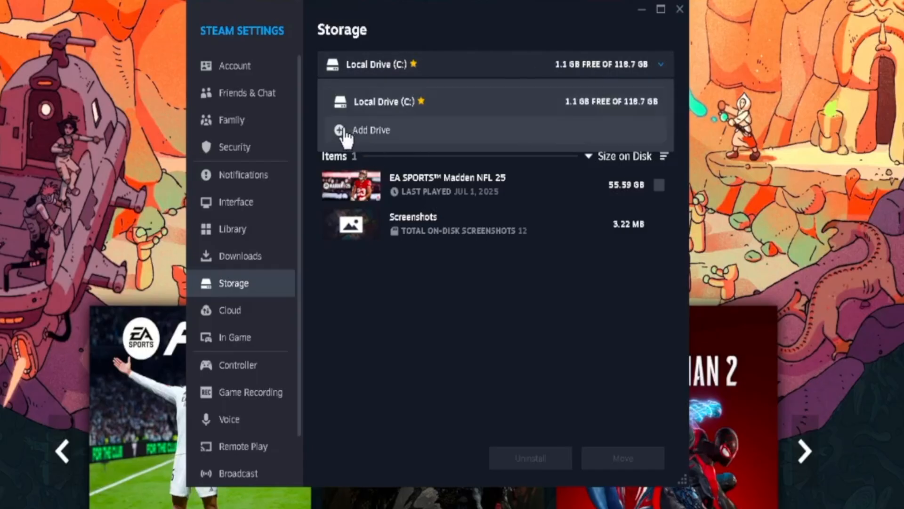
{"action": "left_click", "coordinate": [371, 129]}
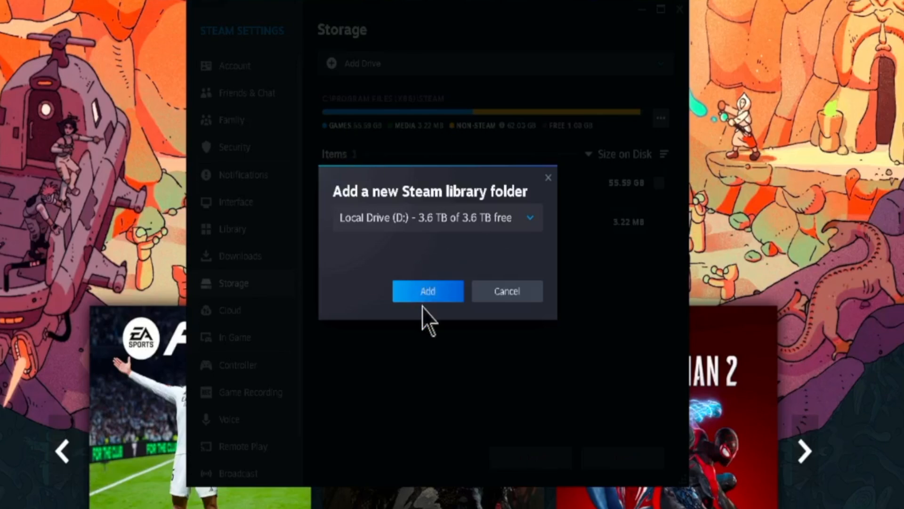
{"action": "left_click", "coordinate": [427, 291]}
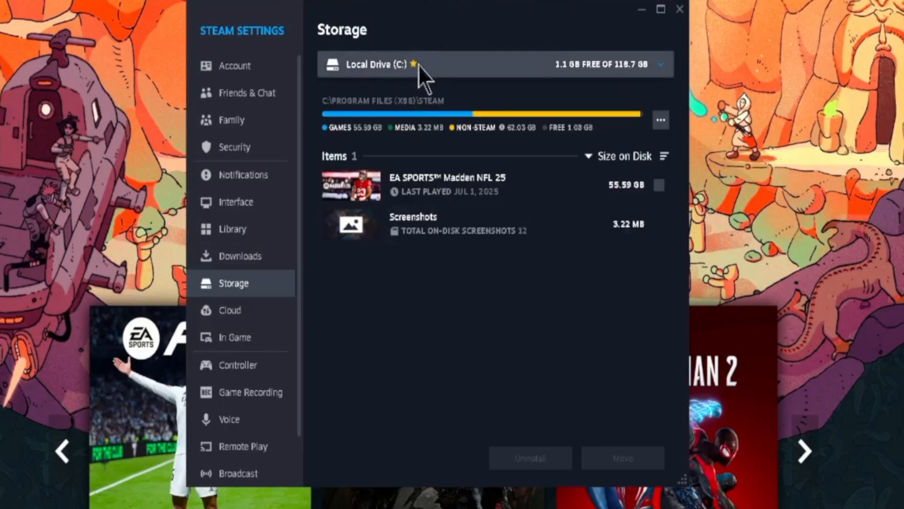
{"action": "left_click", "coordinate": [659, 64]}
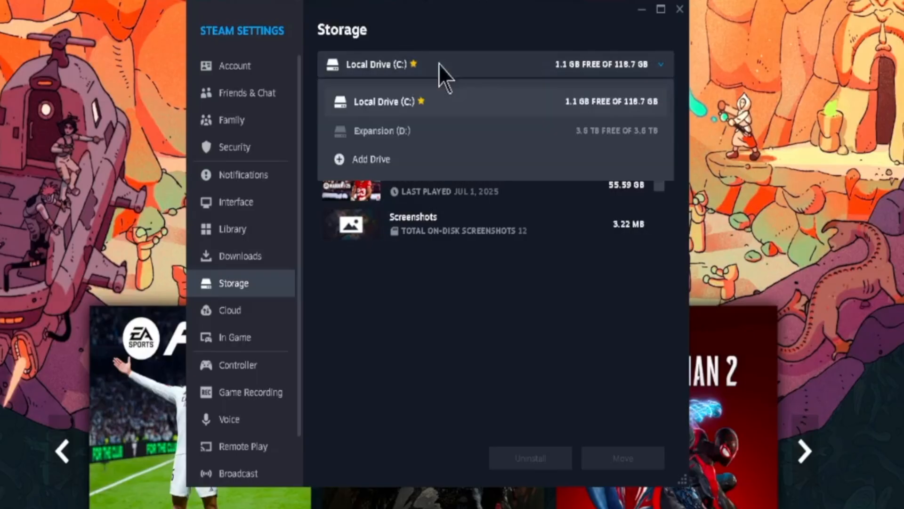
{"action": "mouse_move", "coordinate": [392, 130]}
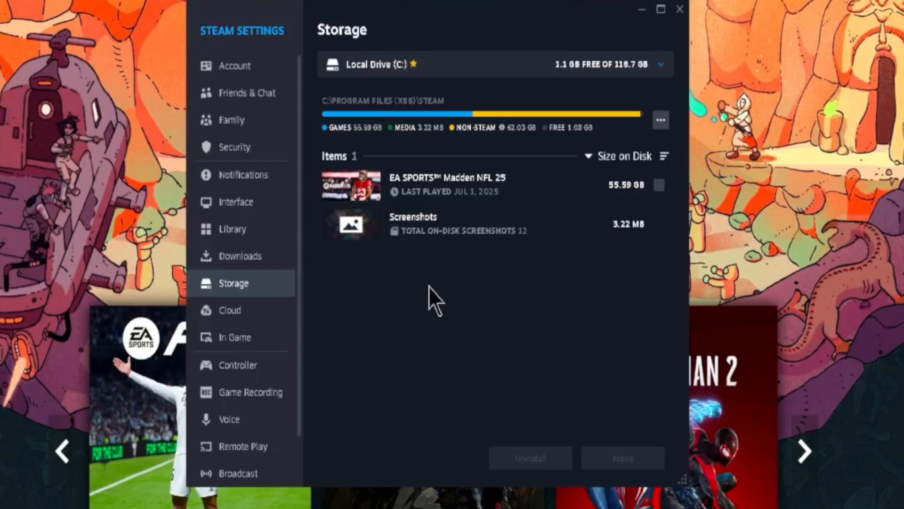
{"action": "mouse_move", "coordinate": [356, 201]}
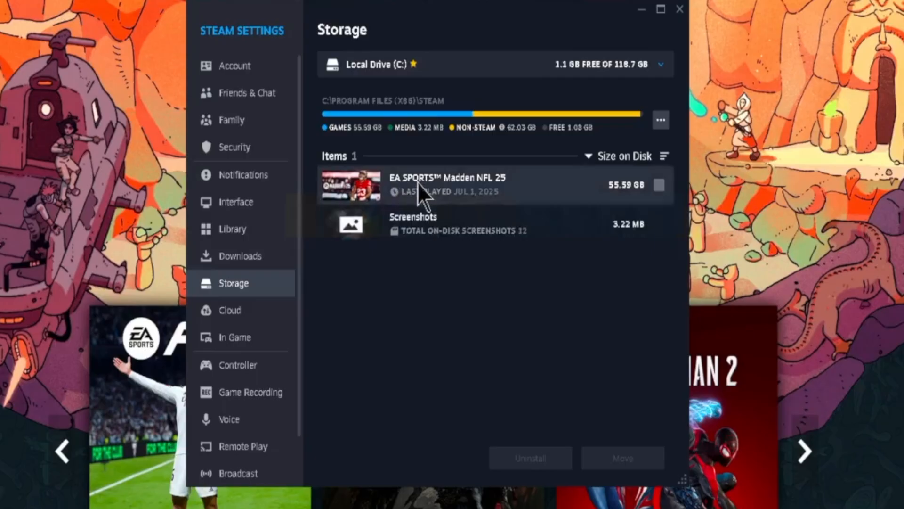
{"action": "mouse_move", "coordinate": [481, 204]}
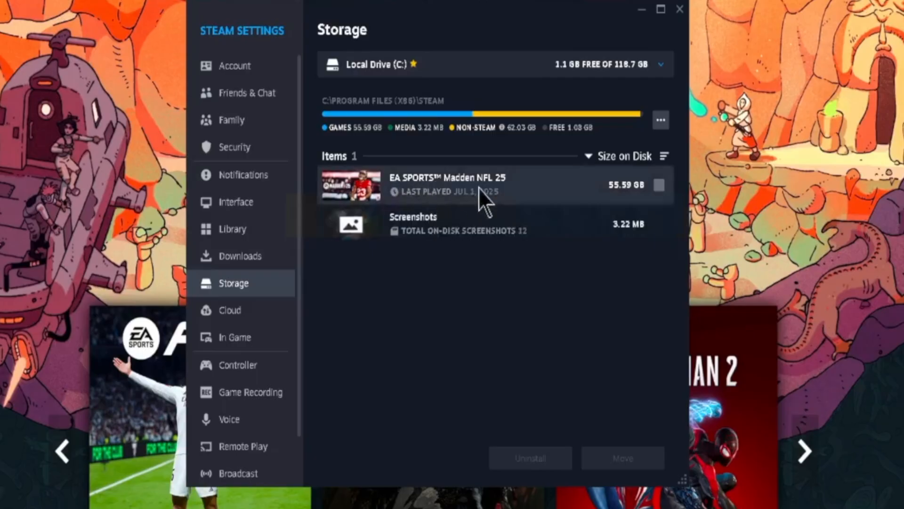
{"action": "mouse_move", "coordinate": [661, 193]}
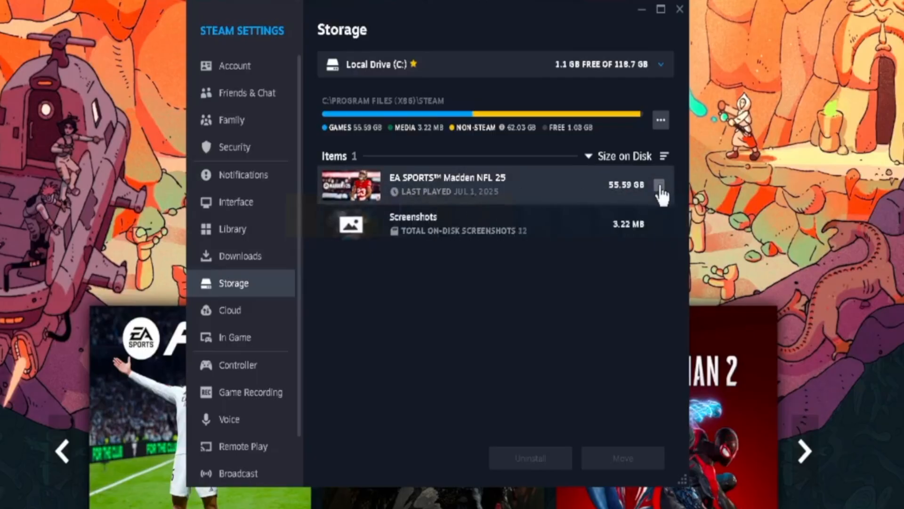
Mark Madden NFL 25 on C: and confirm moving its content to Expansion (D:).
{"action": "left_click", "coordinate": [659, 185]}
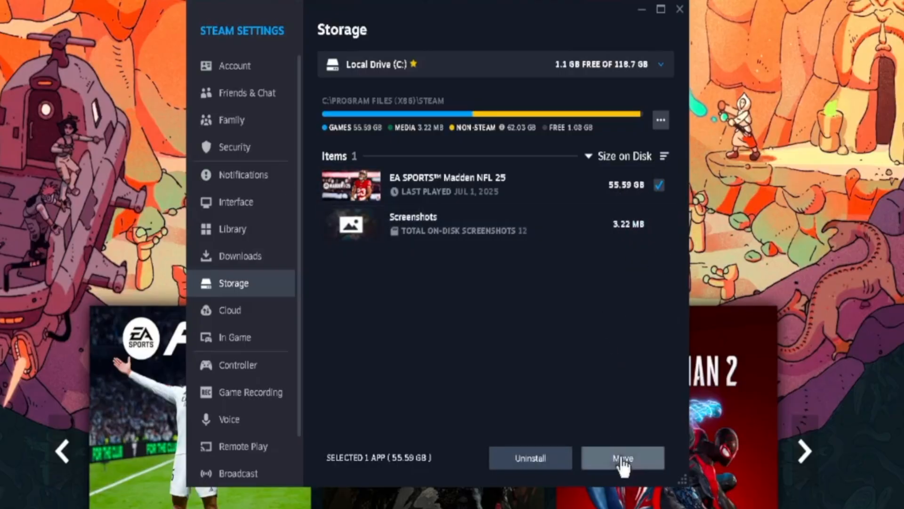
{"action": "left_click", "coordinate": [623, 458]}
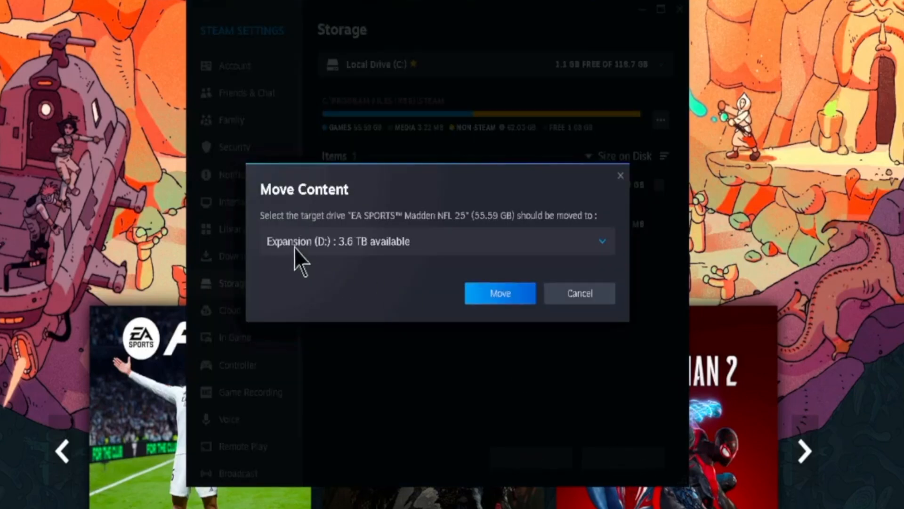
{"action": "mouse_move", "coordinate": [351, 256]}
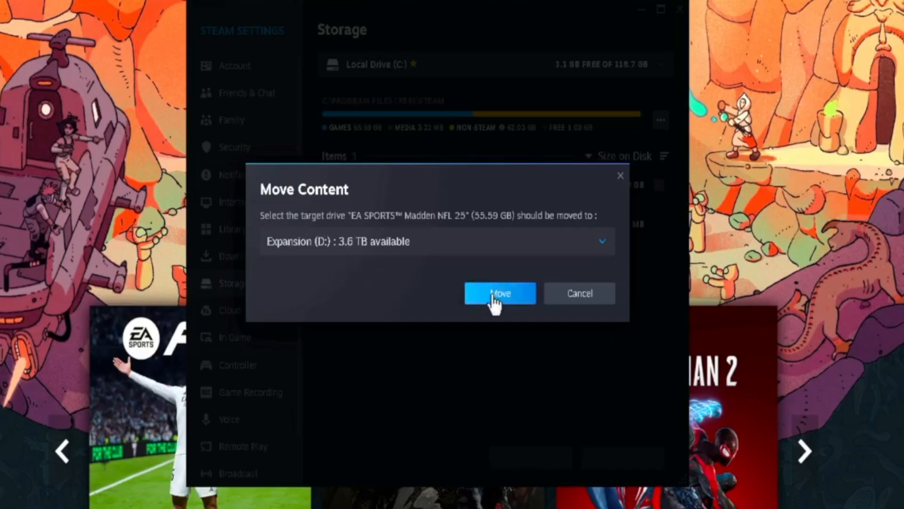
{"action": "left_click", "coordinate": [499, 292]}
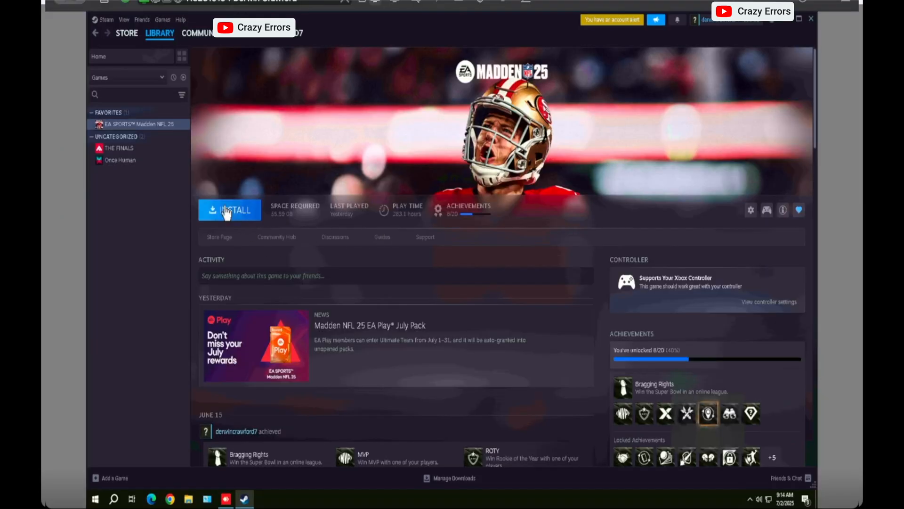
Install Madden NFL 25 from its Library page with Extreme SSD (D:) as the target.
{"action": "left_click", "coordinate": [230, 209]}
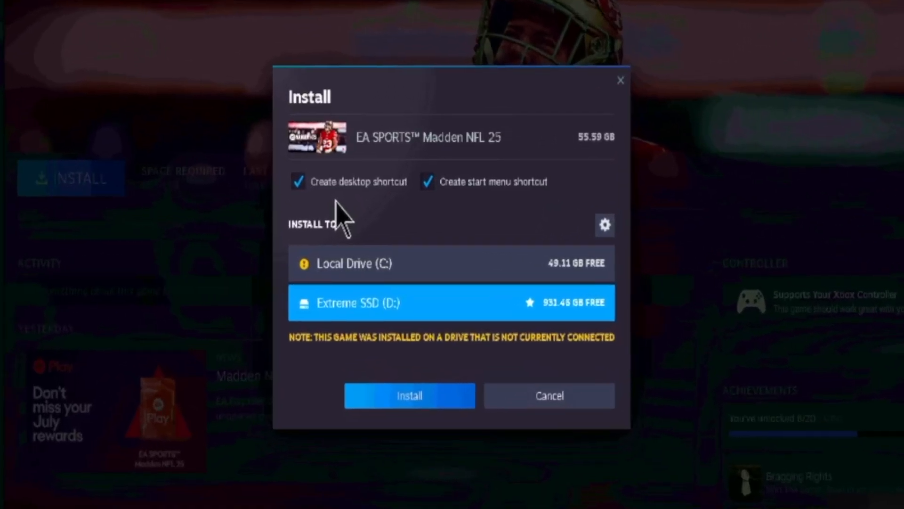
{"action": "mouse_move", "coordinate": [337, 271]}
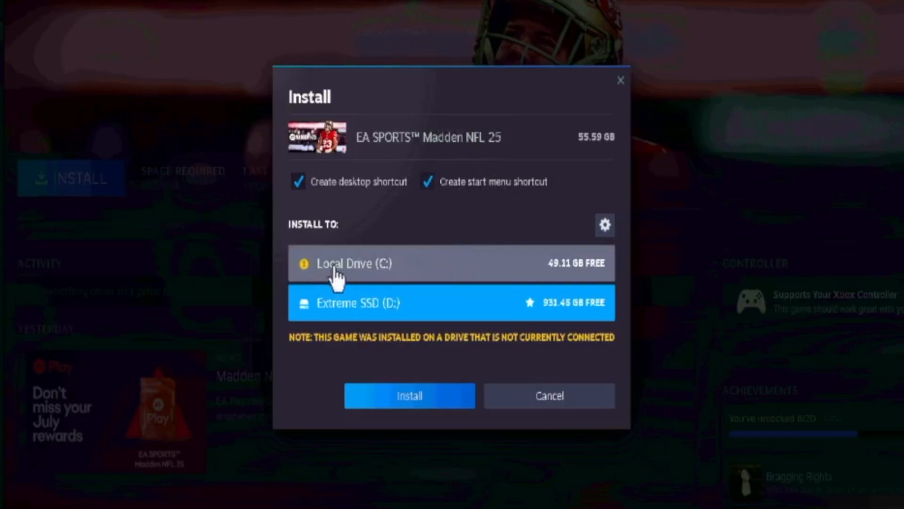
{"action": "mouse_move", "coordinate": [375, 318]}
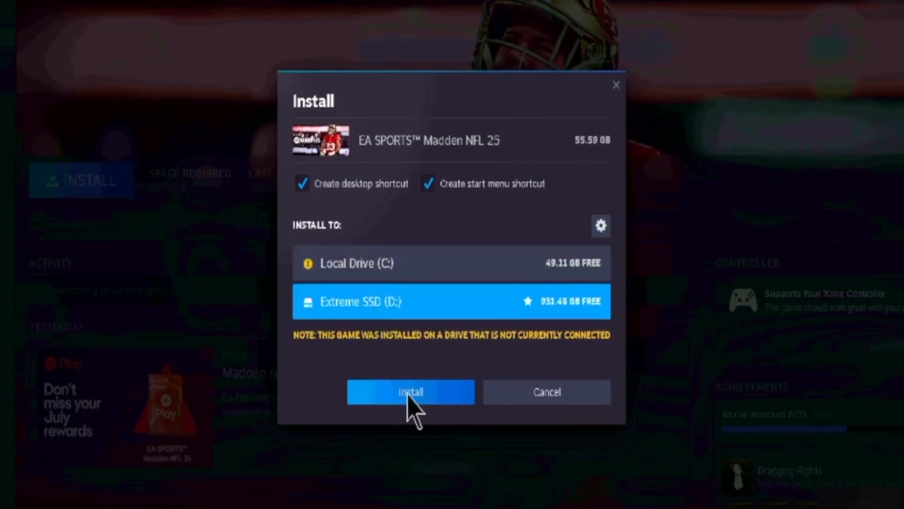
{"action": "left_click", "coordinate": [409, 392]}
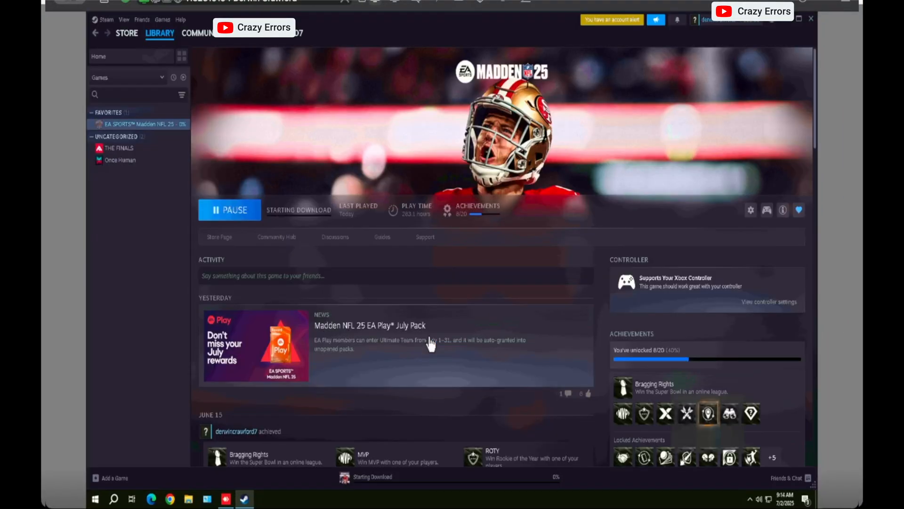